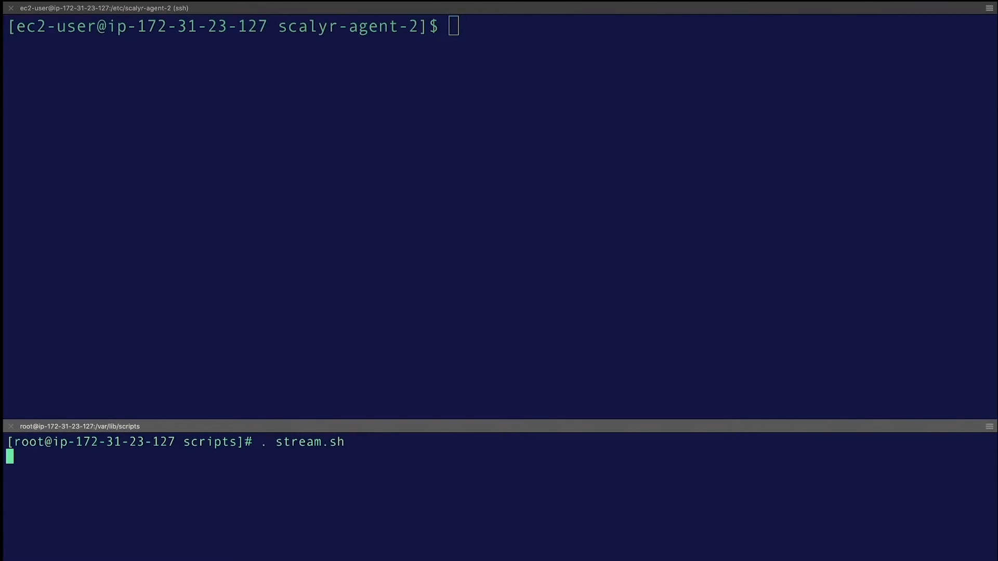
Run the stream.sh script and highlight a 401 status in its login log output
key("Return")
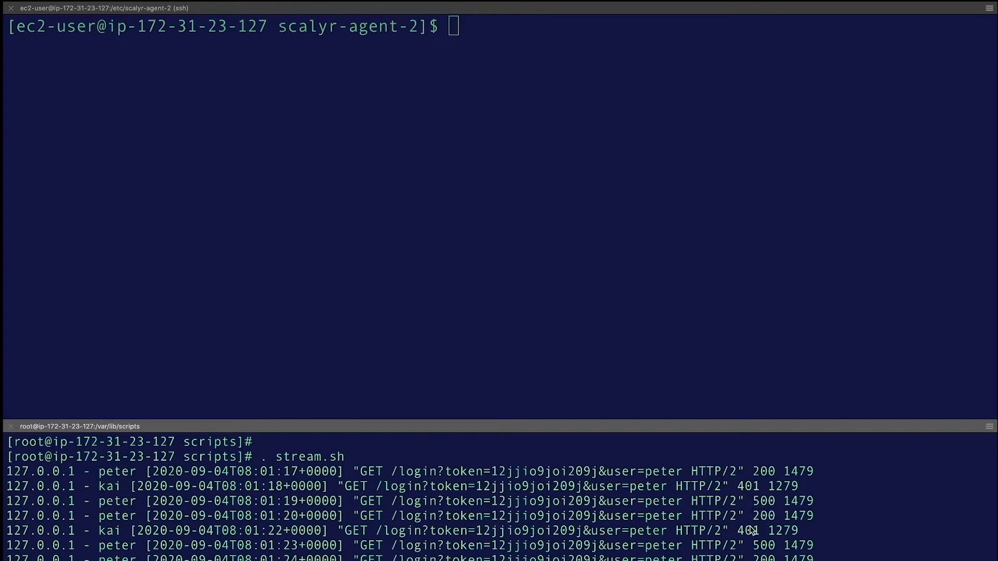
double_click(749, 545)
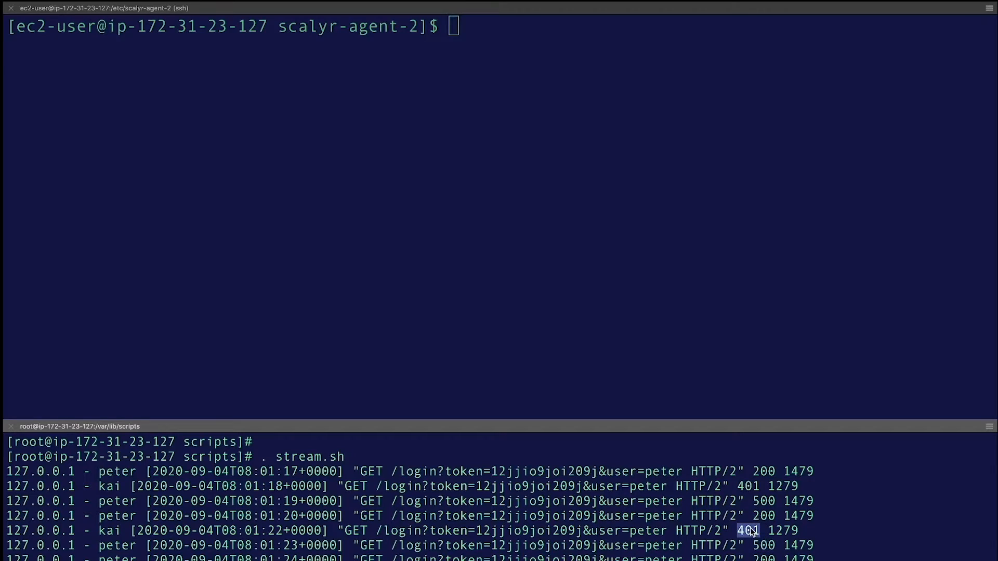
mouse_move(675, 449)
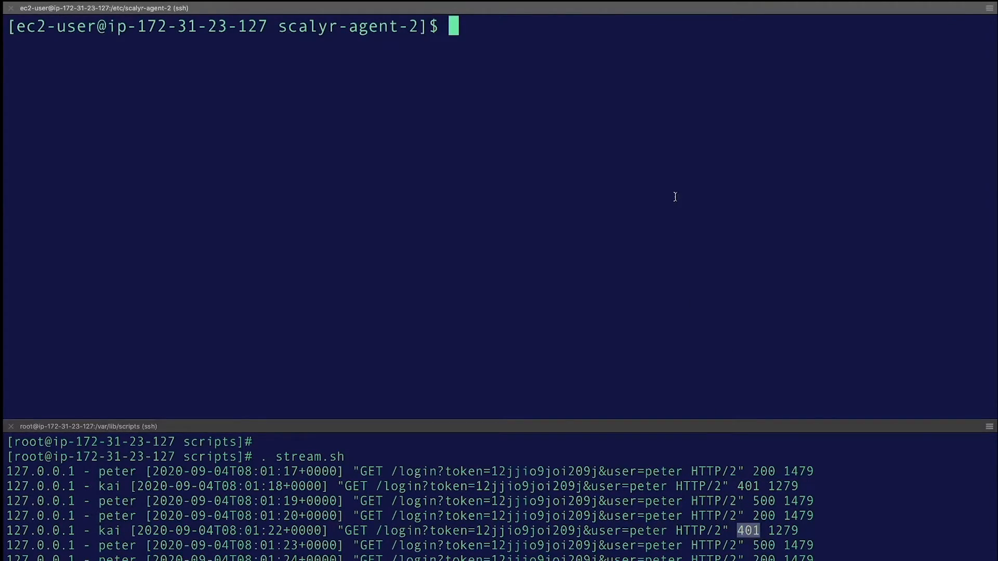
Edit /etc/scalyr-agent-2/agent.json in sudo vim and move to the 200 sampling rule
type("sudo vim /etc/scalyr-agent-2/agent.json")
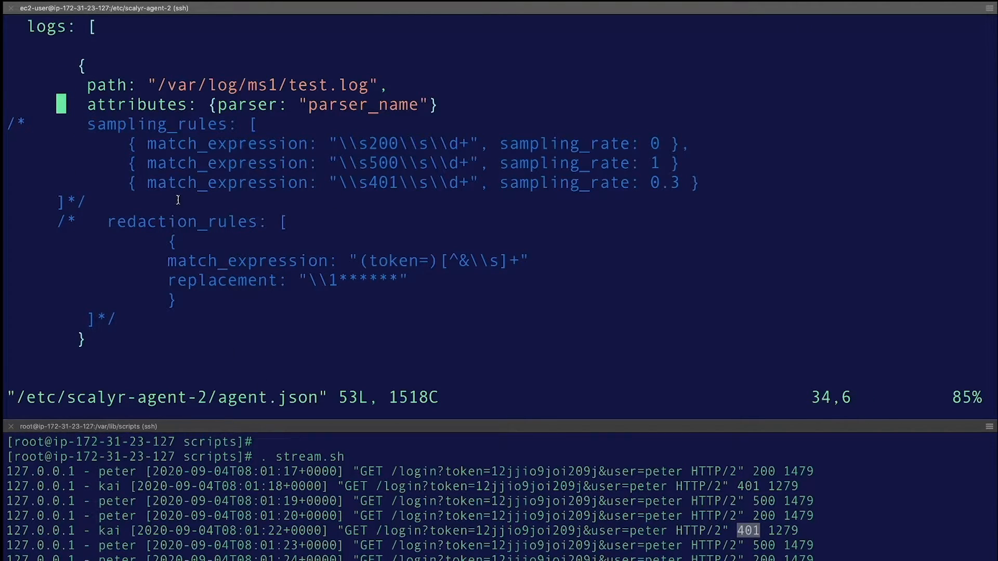
mouse_move(250, 106)
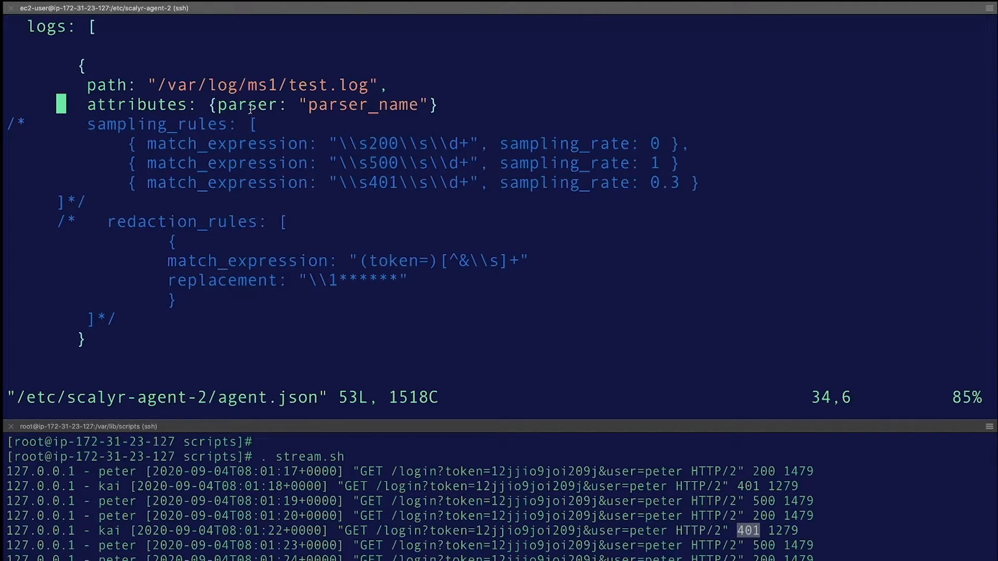
mouse_move(78, 125)
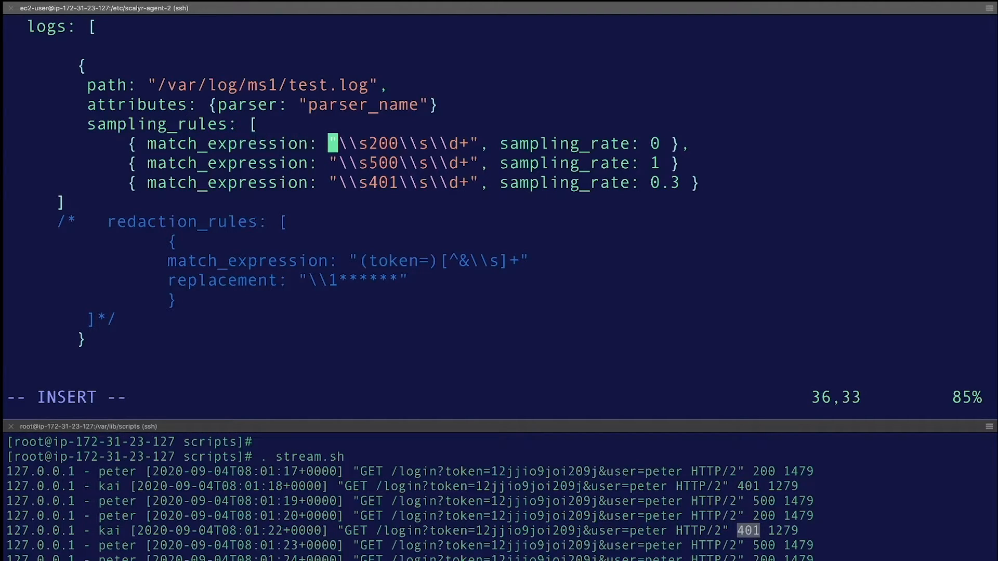
key("Right")
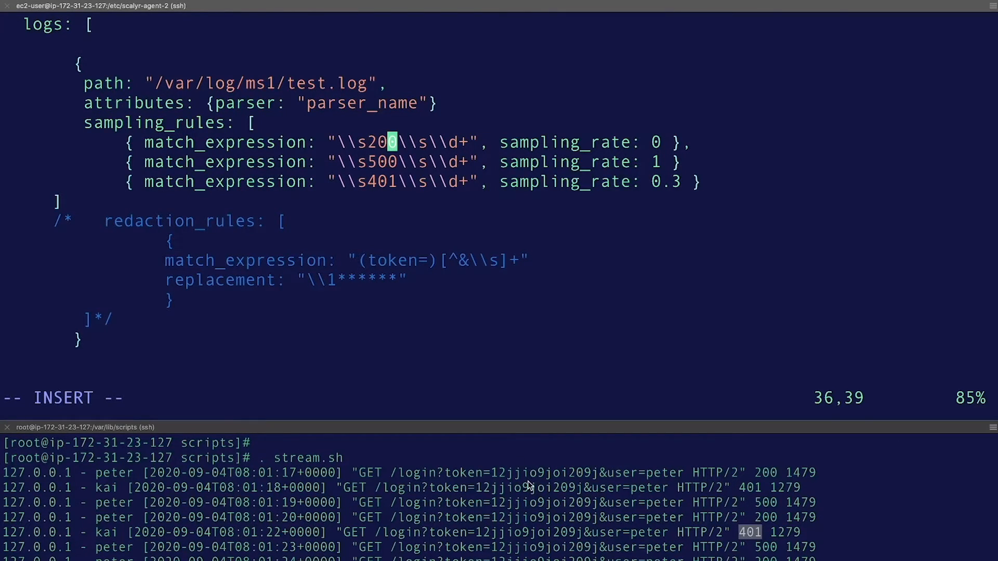
mouse_move(585, 488)
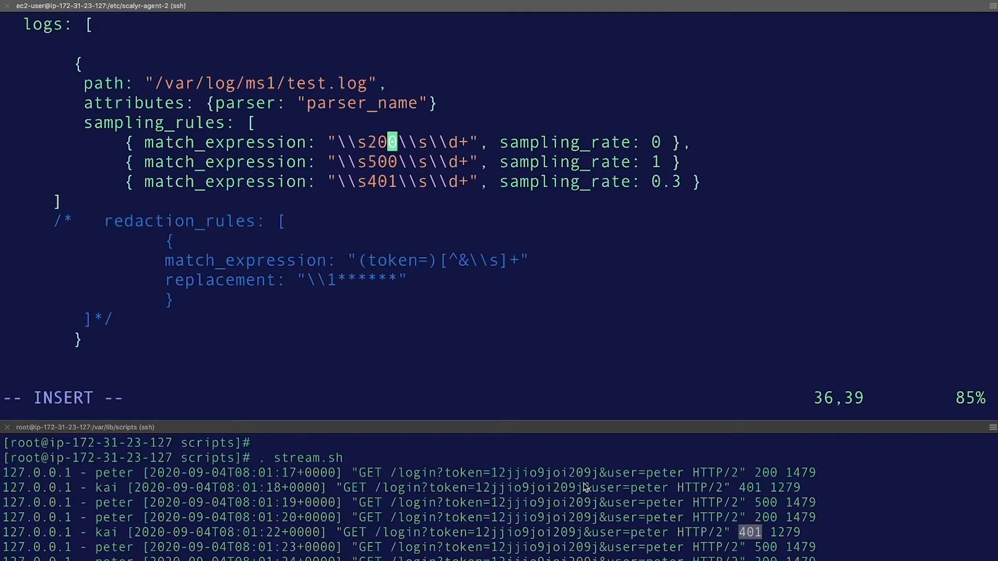
mouse_move(576, 478)
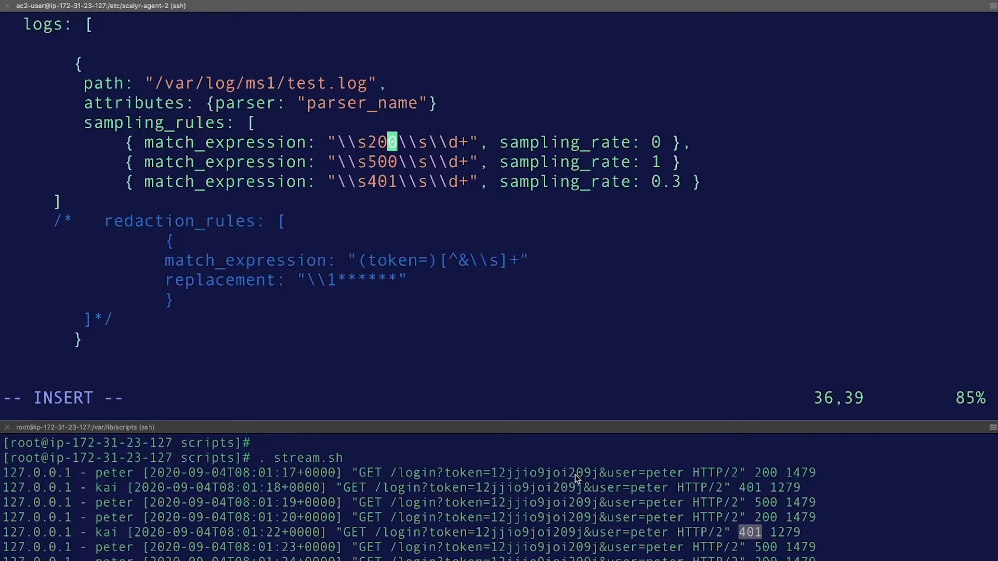
mouse_move(535, 479)
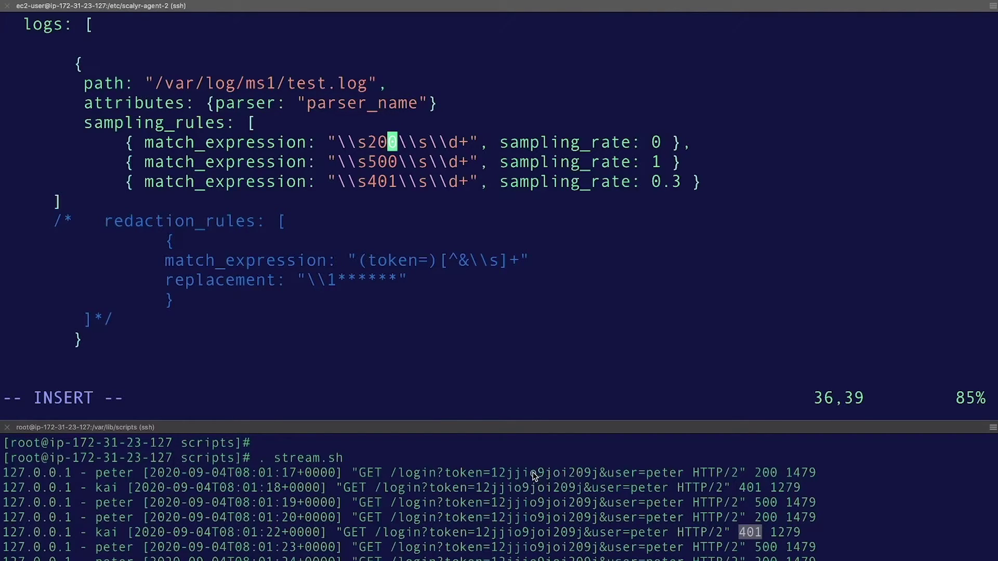
mouse_move(807, 505)
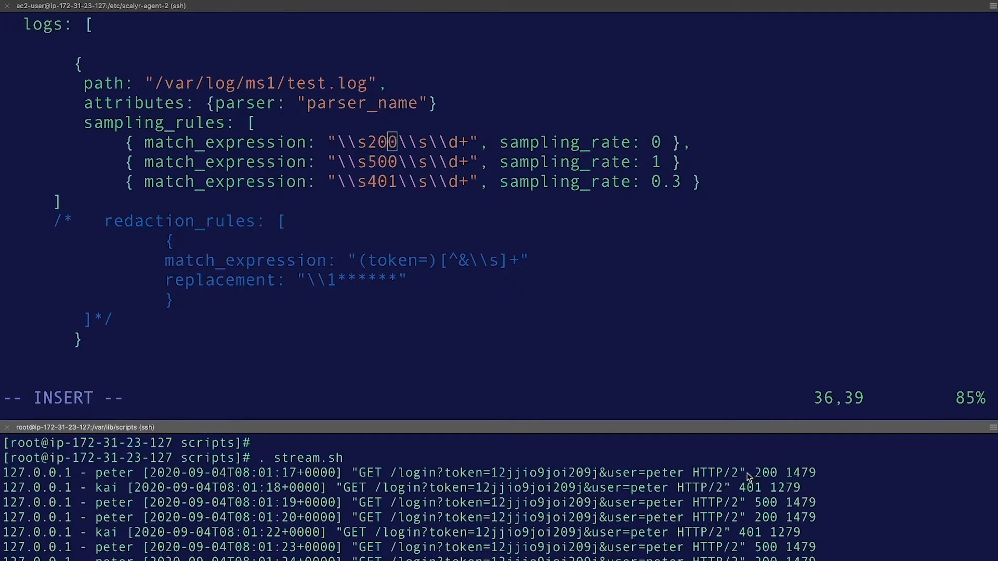
left_click_drag(755, 473, 818, 472)
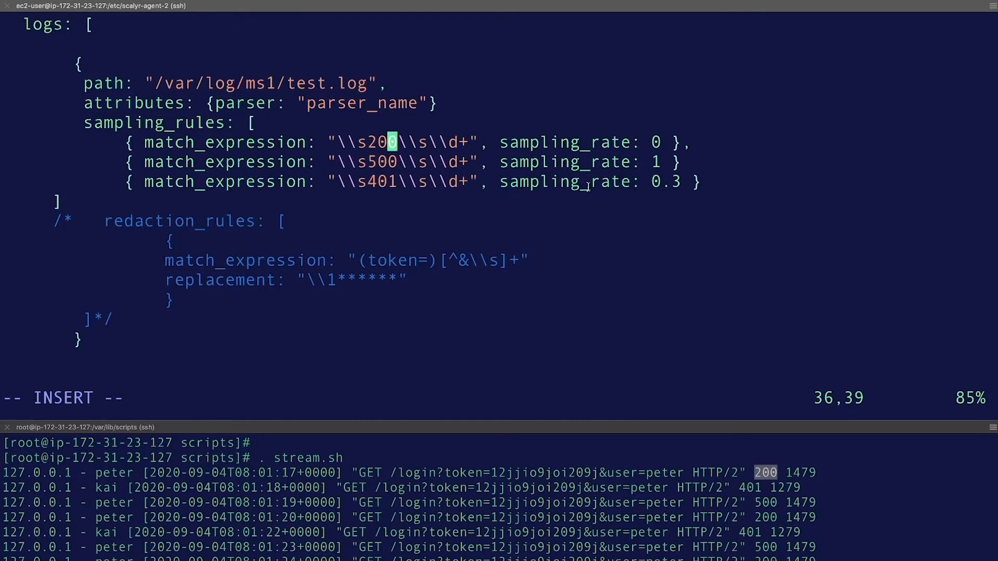
mouse_move(545, 186)
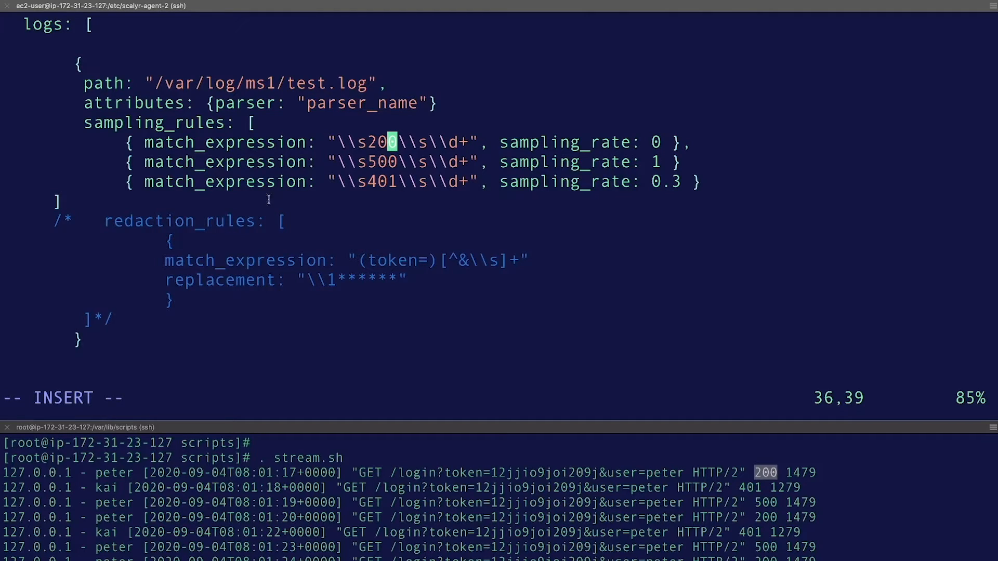
mouse_move(322, 193)
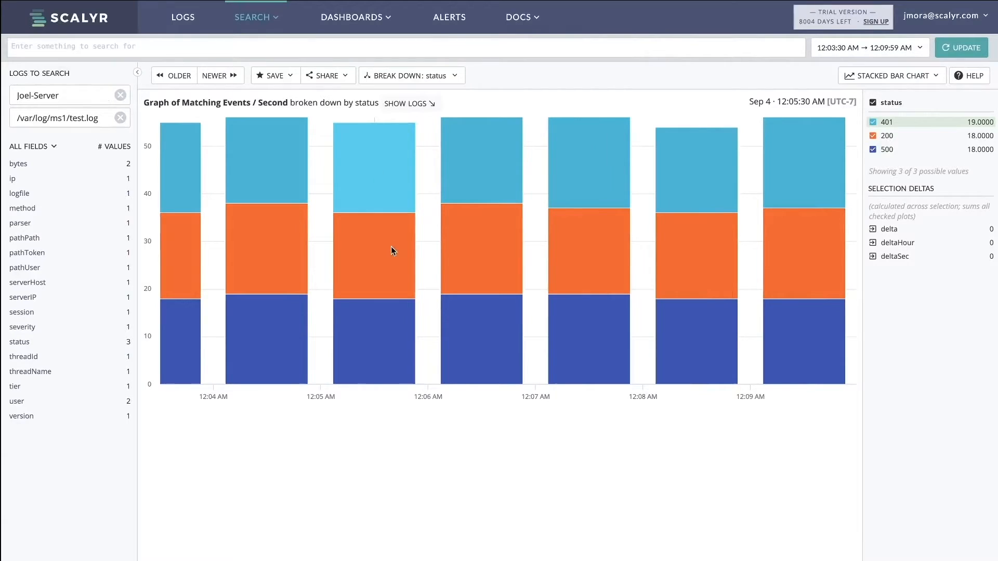
mouse_move(401, 167)
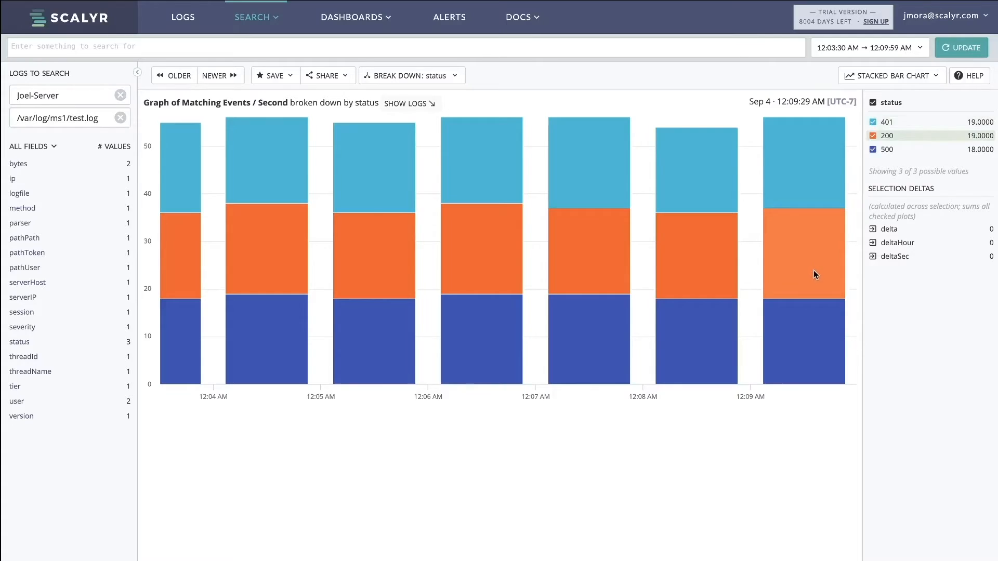
Search test.log on Joel-Server for events in the last 2 hours
left_click(183, 16)
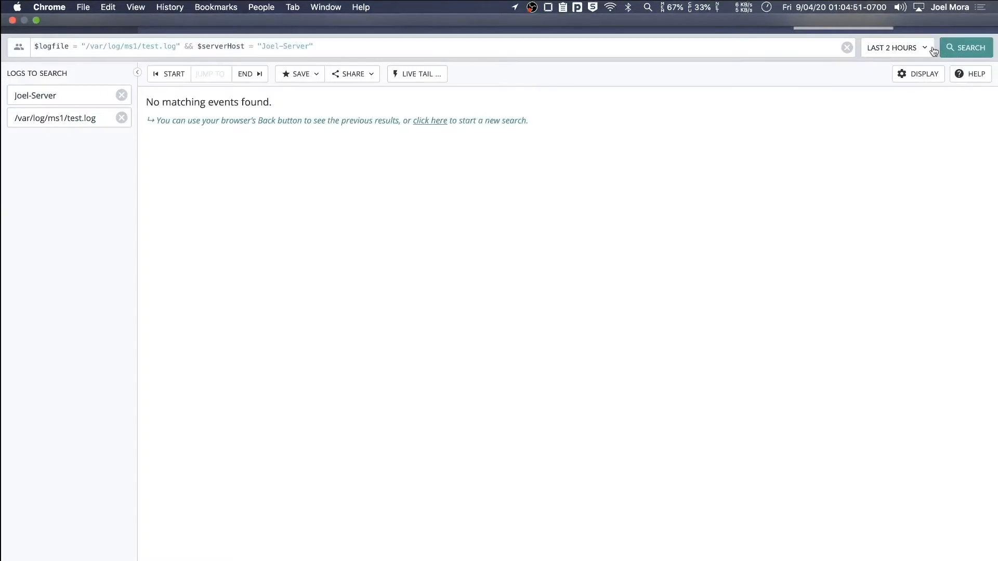
Run the test.log query to chart events broken down by status (500 and 401 only)
left_click(417, 73)
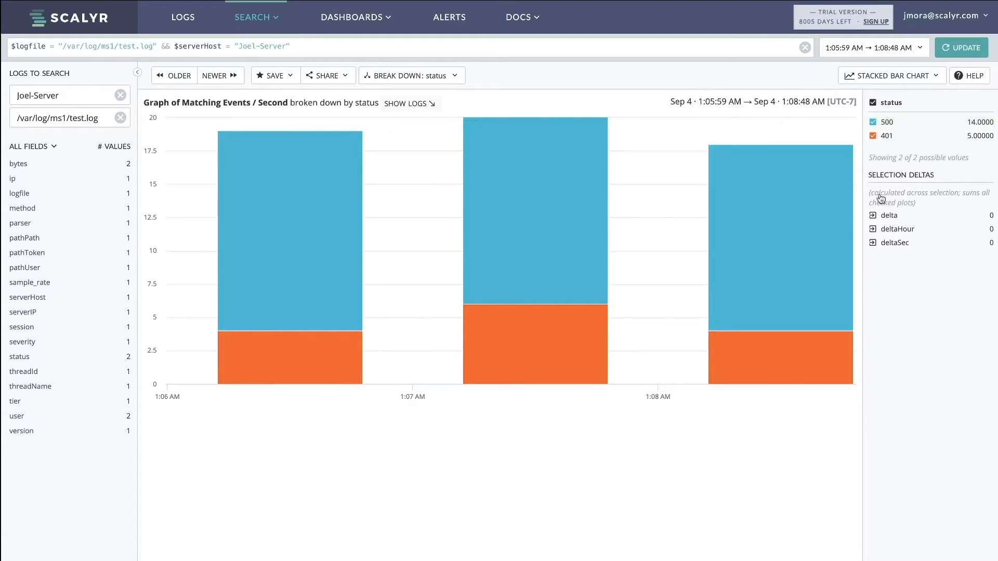
mouse_move(291, 213)
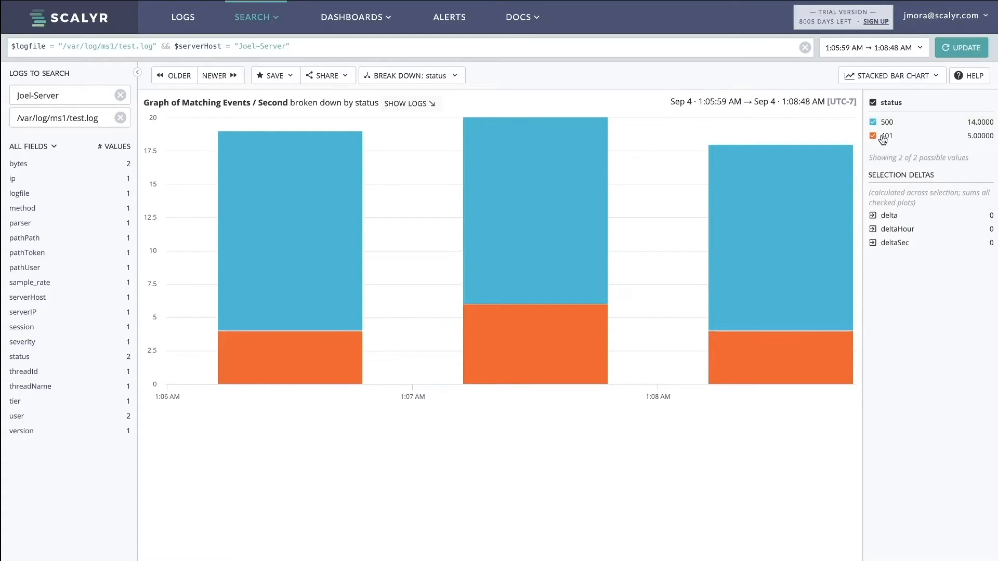
mouse_move(636, 363)
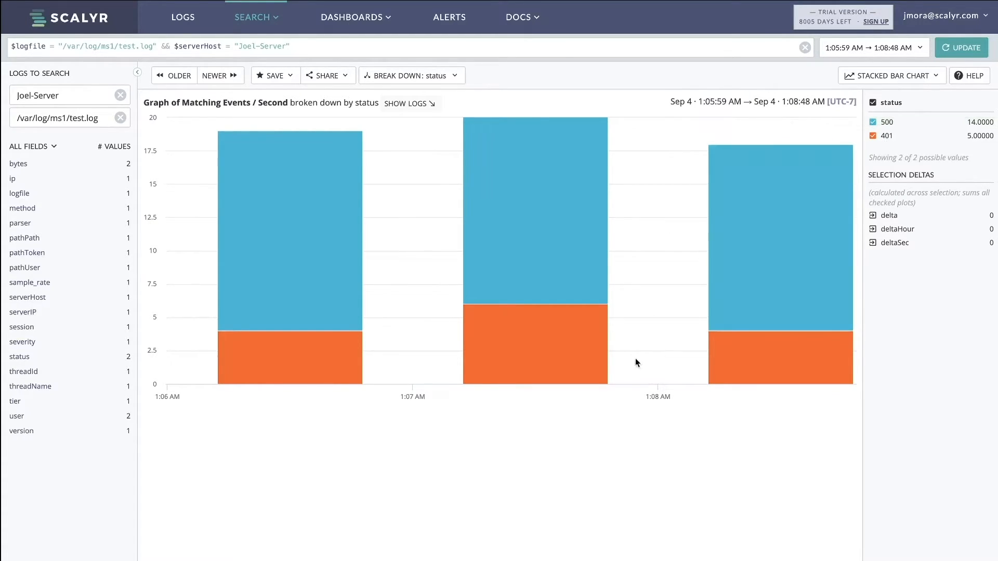
mouse_move(772, 368)
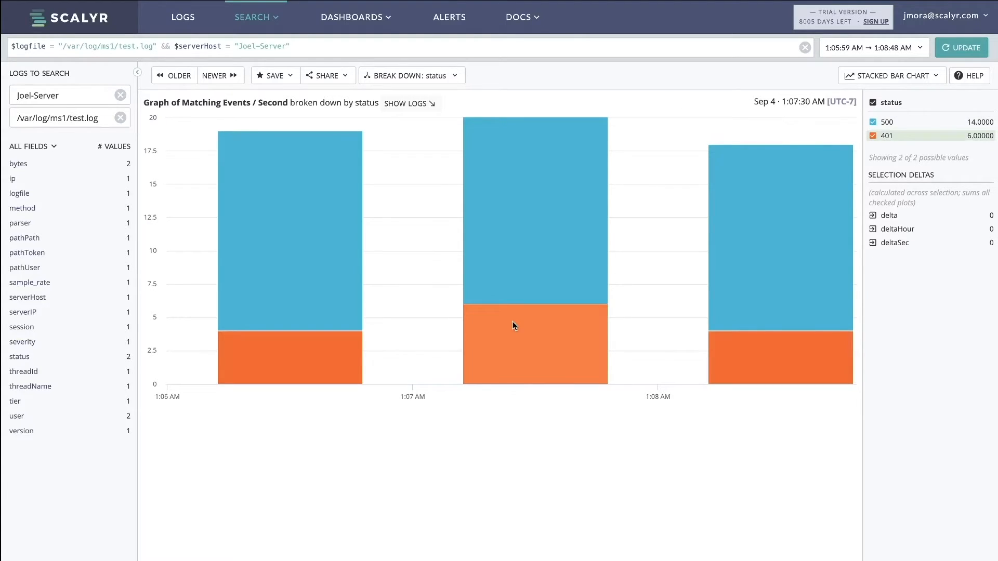
List the events behind the middle bar and inspect the parsed fields of the 01:07:24 status-500 event
left_click(410, 103)
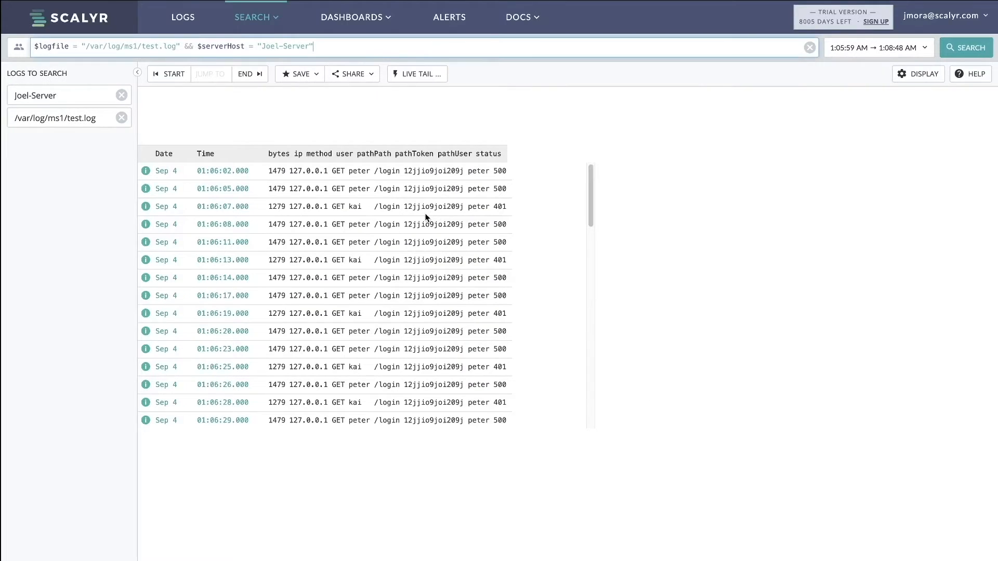
left_click(966, 48)
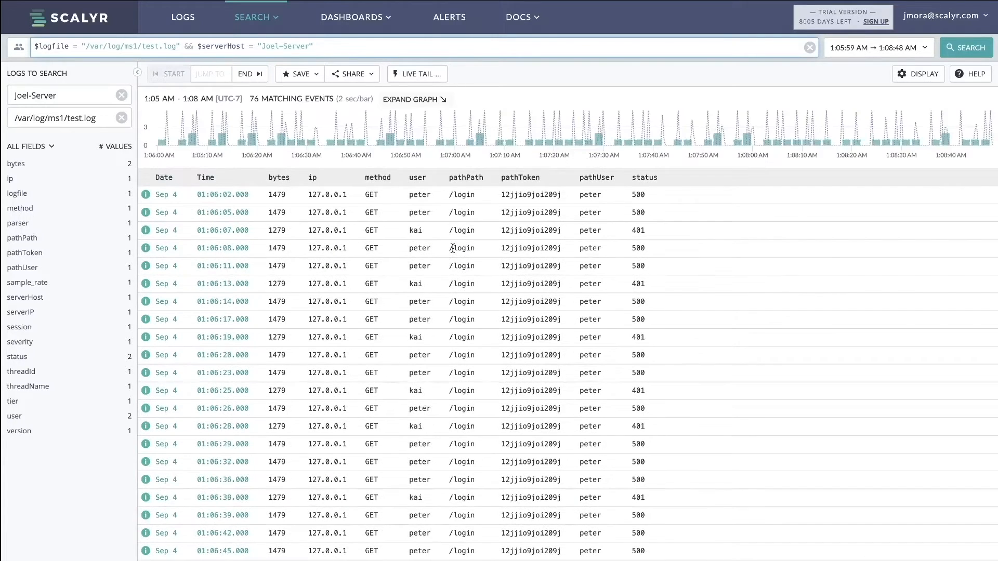
left_click(421, 248)
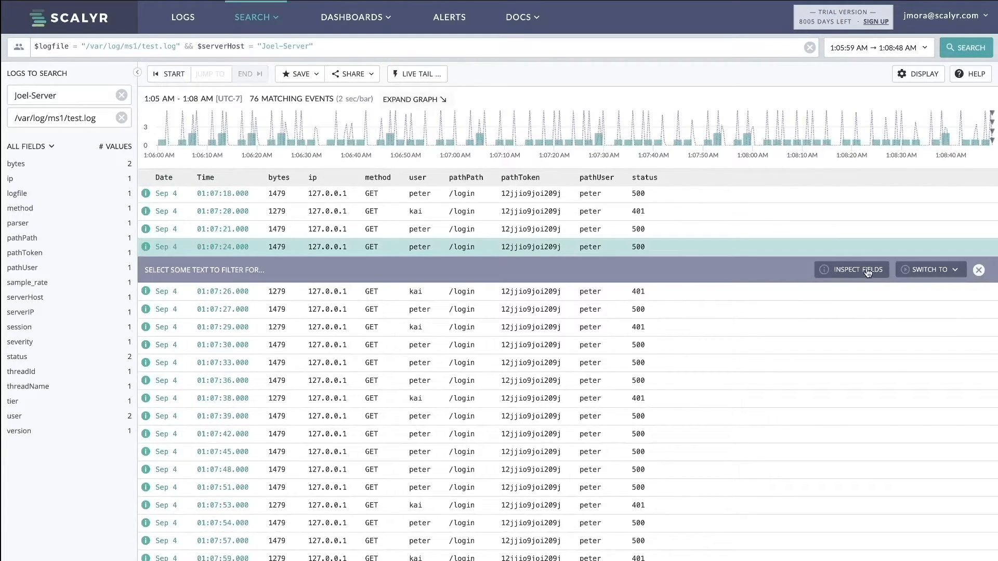
left_click(852, 269)
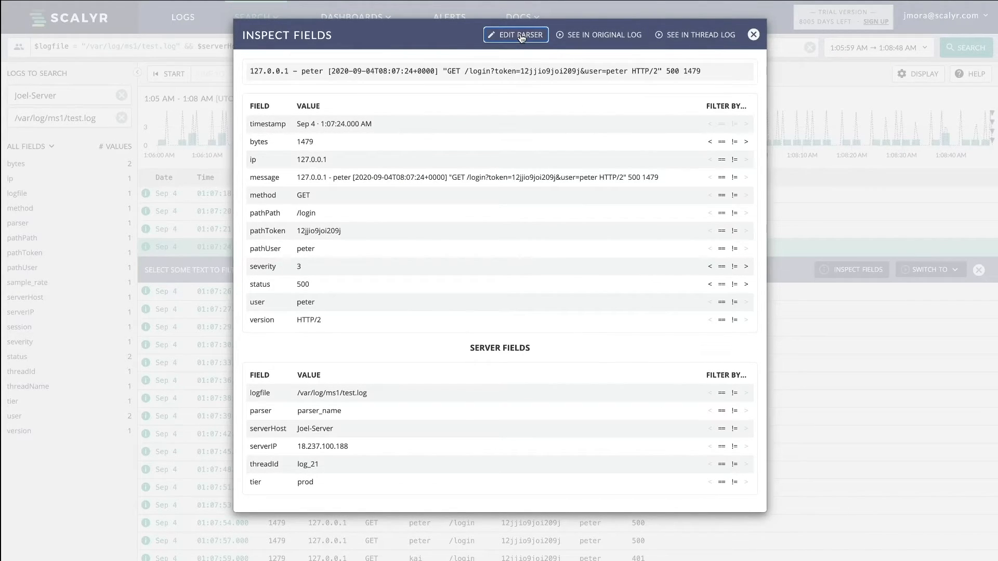
Change parser_name's discard format from status 200 to 401, save it, and start a live tail
left_click(516, 36)
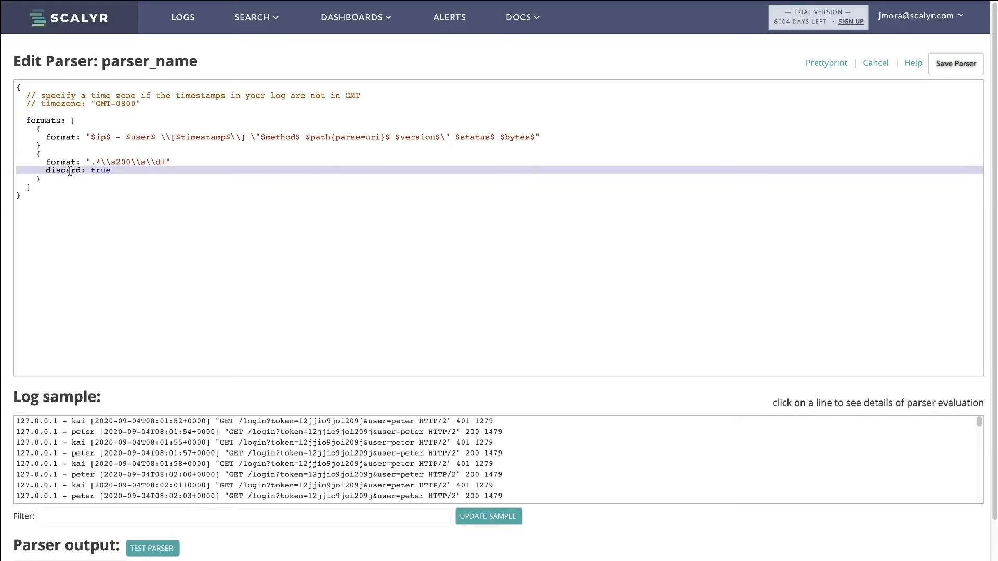
left_click(140, 188)
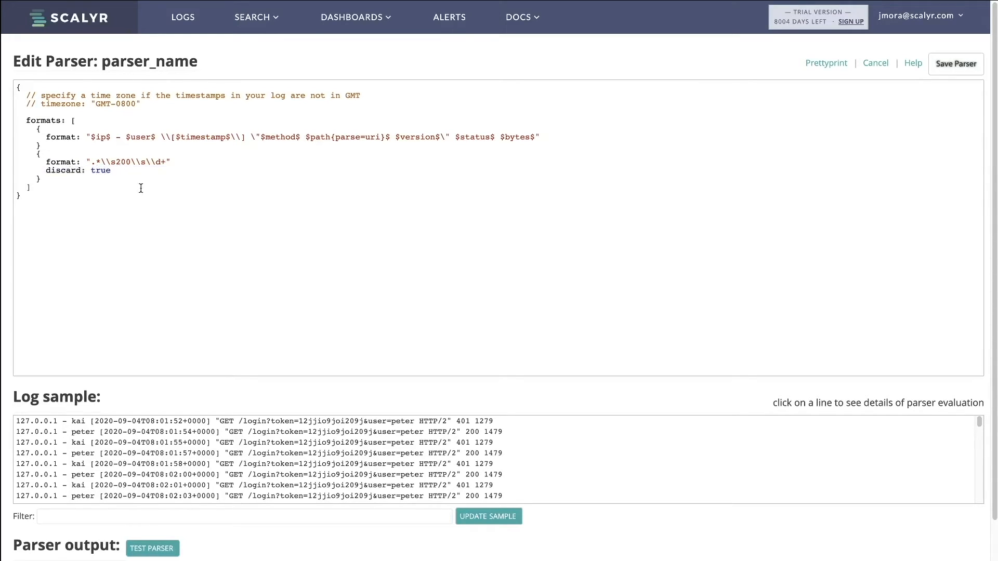
mouse_move(153, 212)
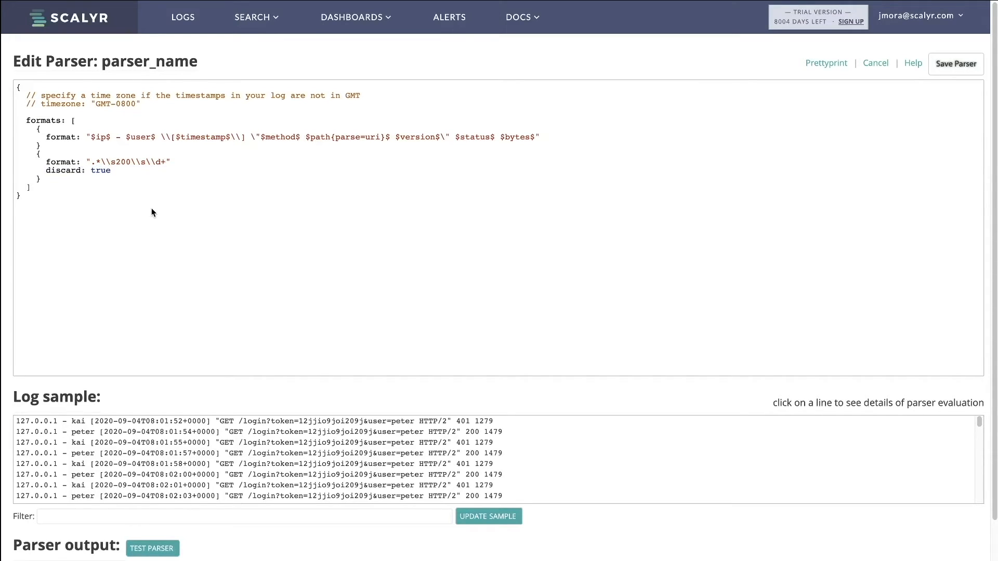
type("400")
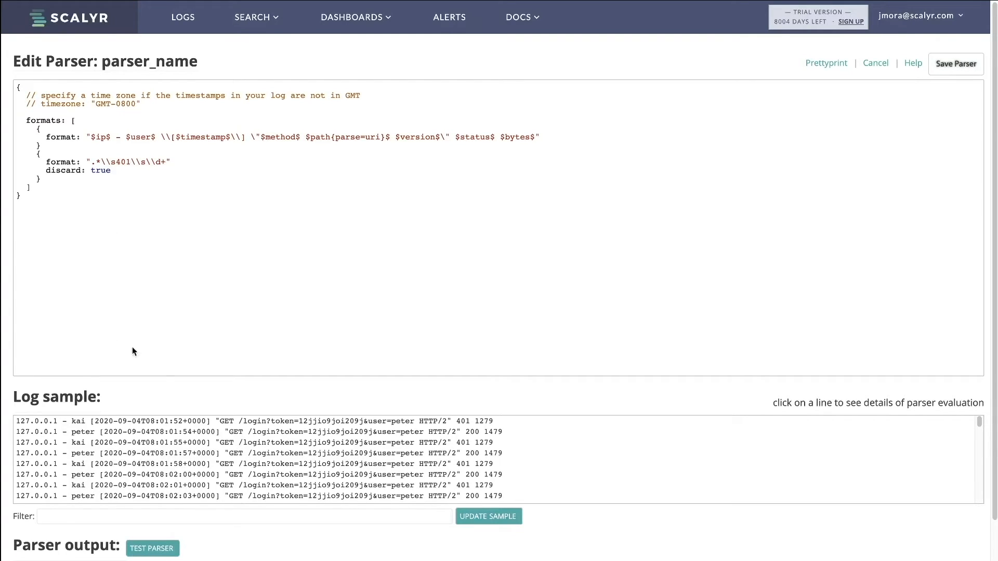
left_click(956, 63)
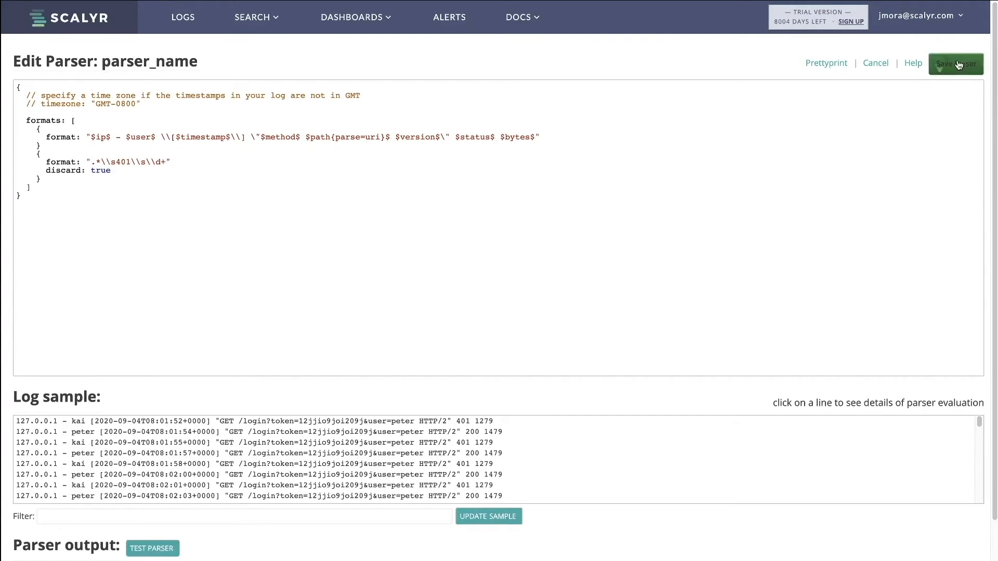
left_click(957, 63)
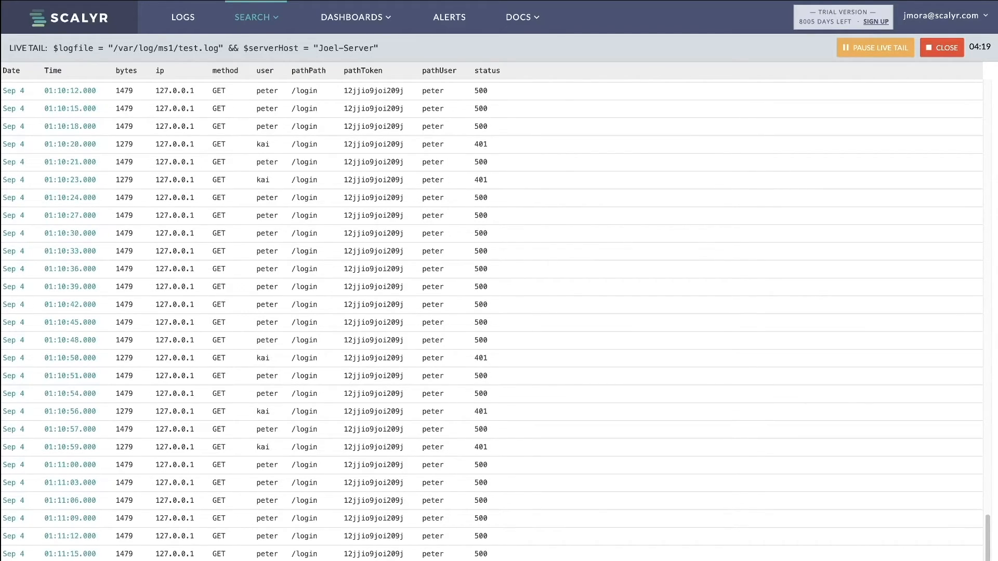
mouse_move(579, 441)
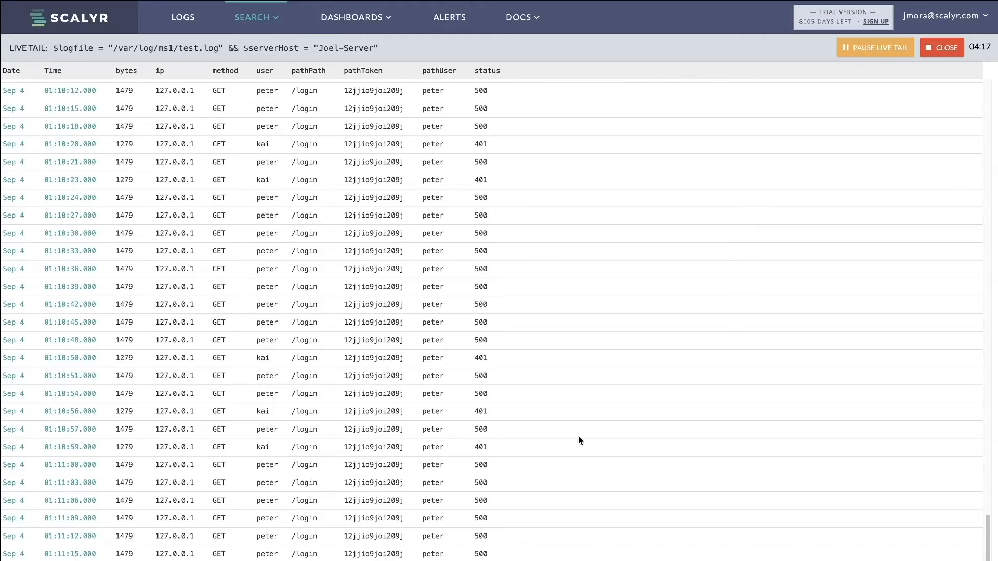
Return from the live tail to the parser editor showing the 401 rule saved
left_click(942, 48)
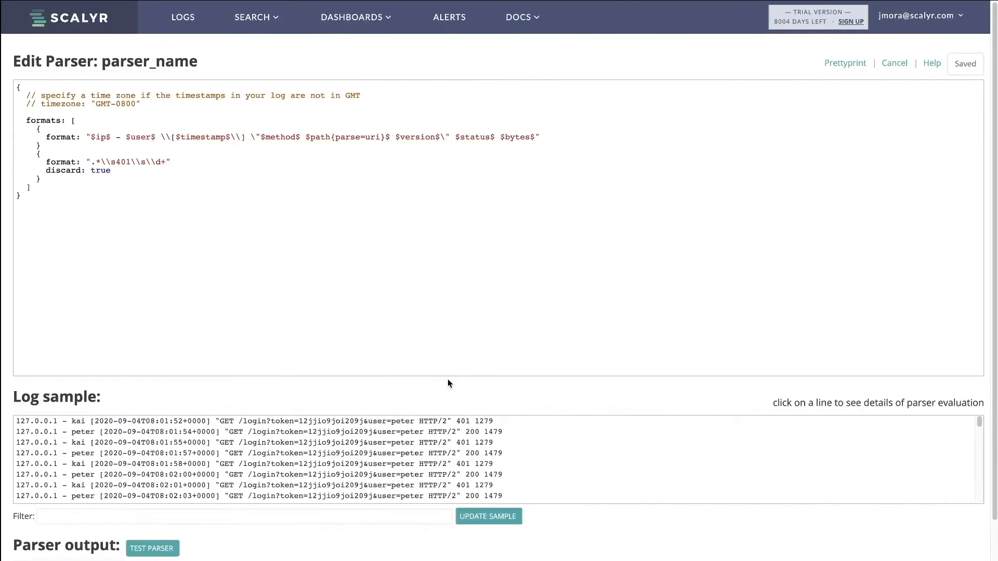
Show the Scalyr Labs page with the Cost Management feature enabled, then reopen account options
left_click(923, 14)
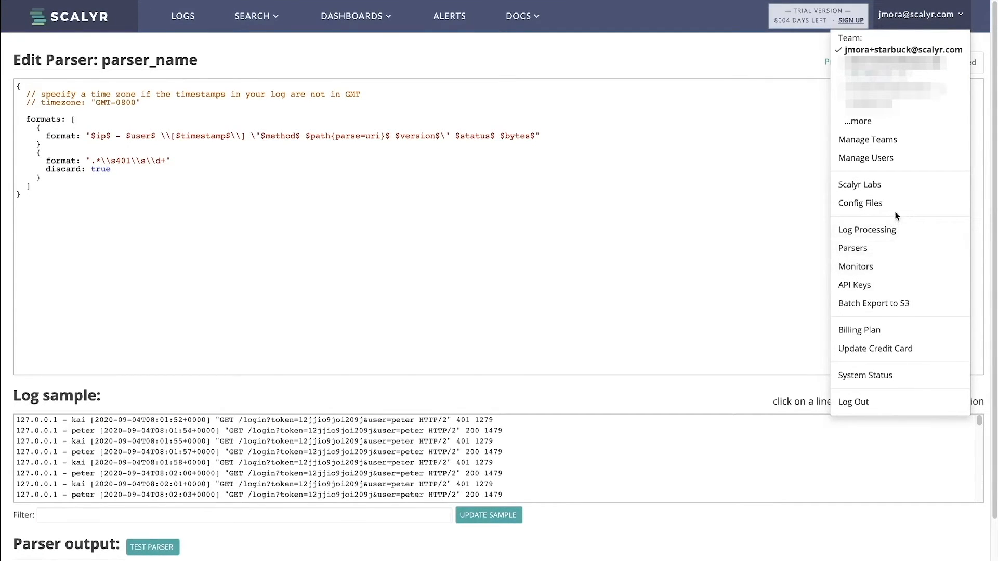
mouse_move(880, 185)
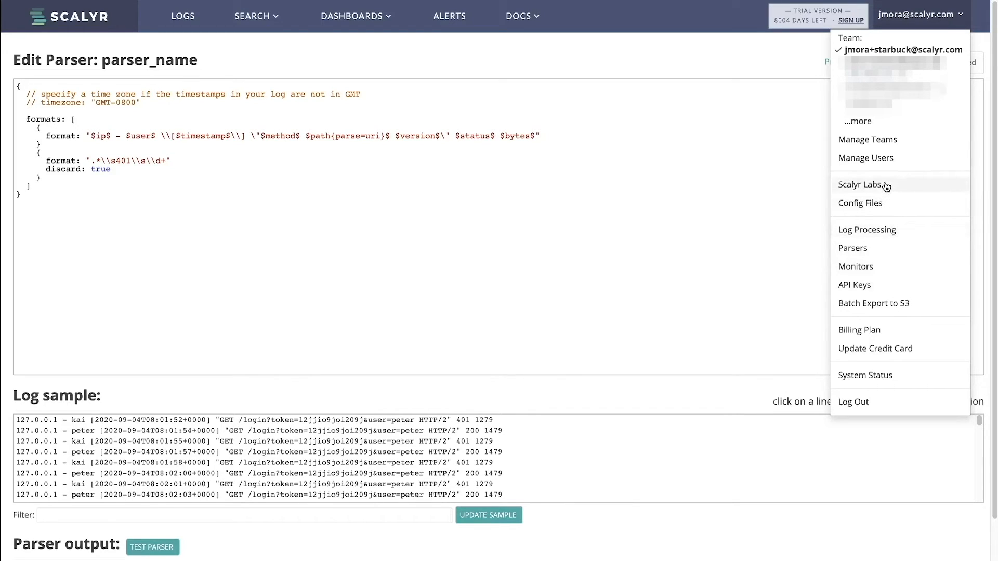
mouse_move(887, 191)
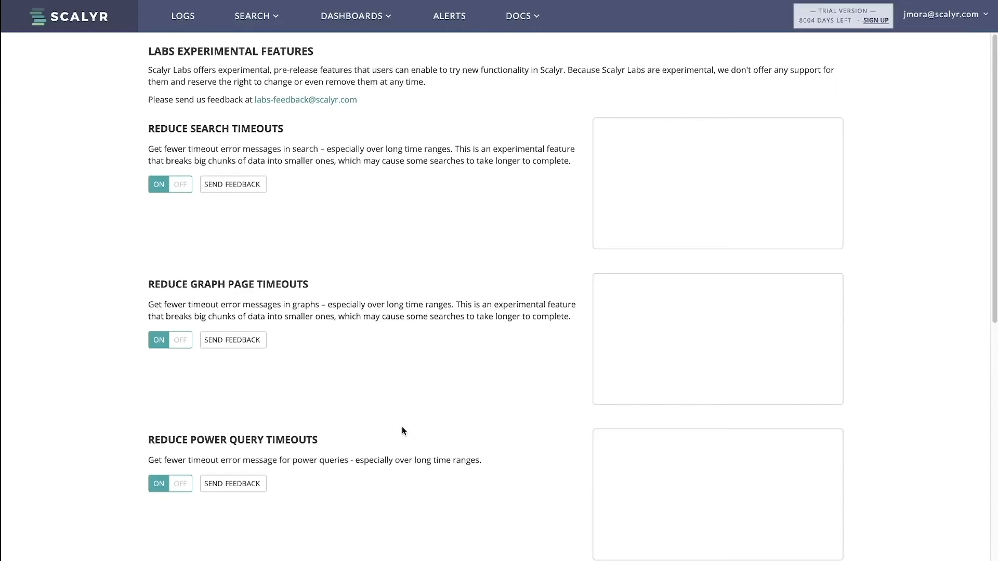
scroll("down", 3)
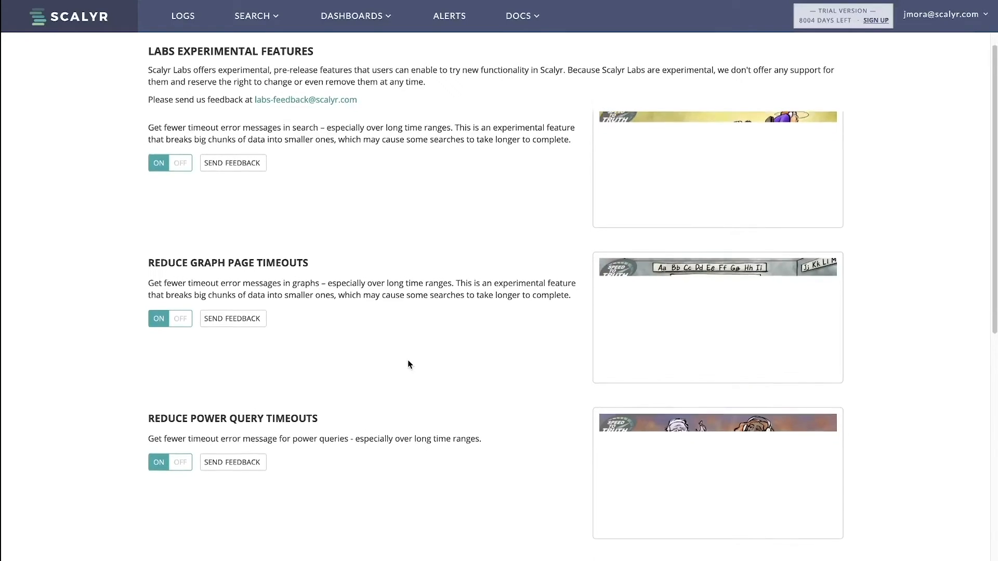
scroll("down", 3)
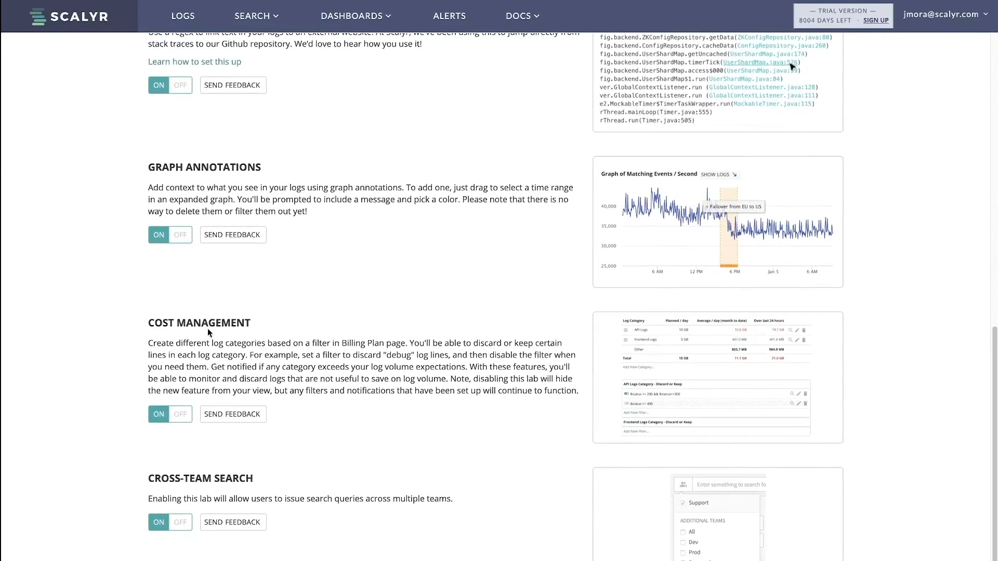
double_click(199, 322)
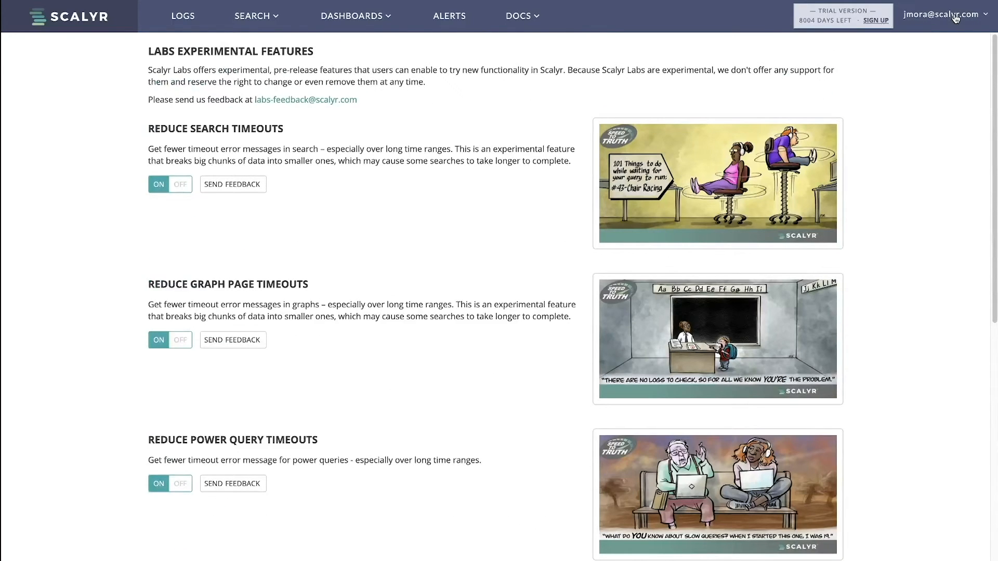
left_click(957, 15)
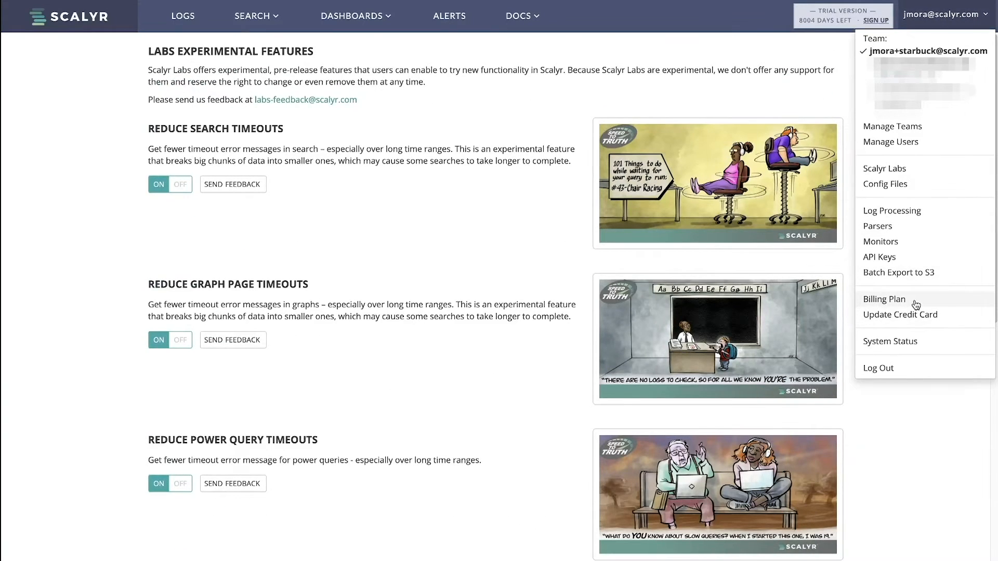
Review the access log cost category's settings on Billing & Usage and close them unchanged
left_click(884, 299)
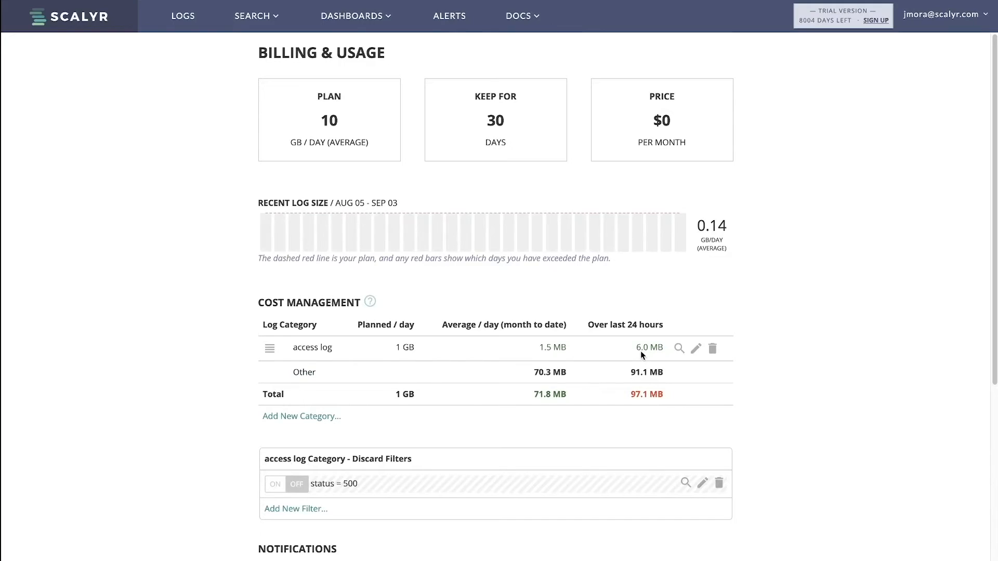
mouse_move(343, 336)
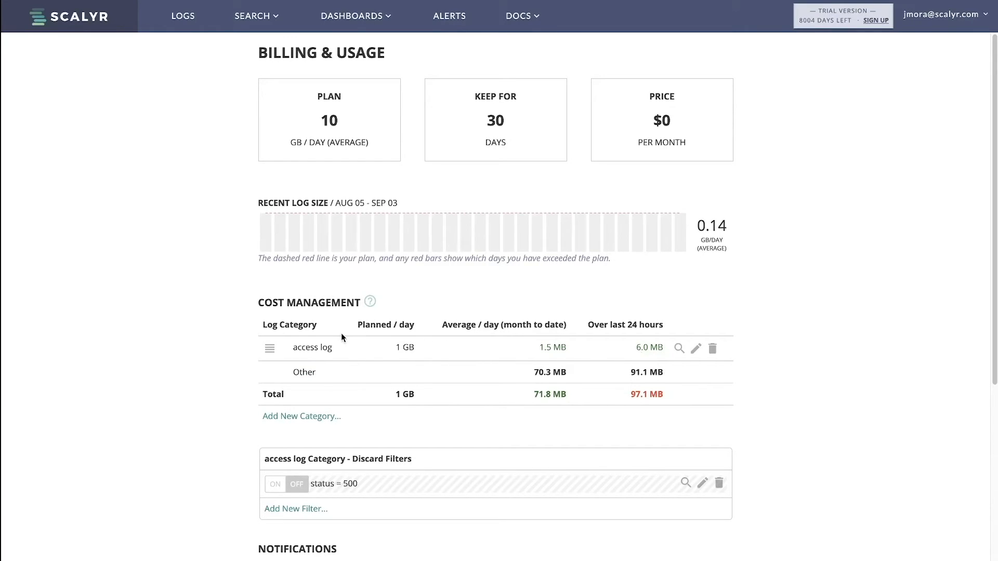
mouse_move(695, 350)
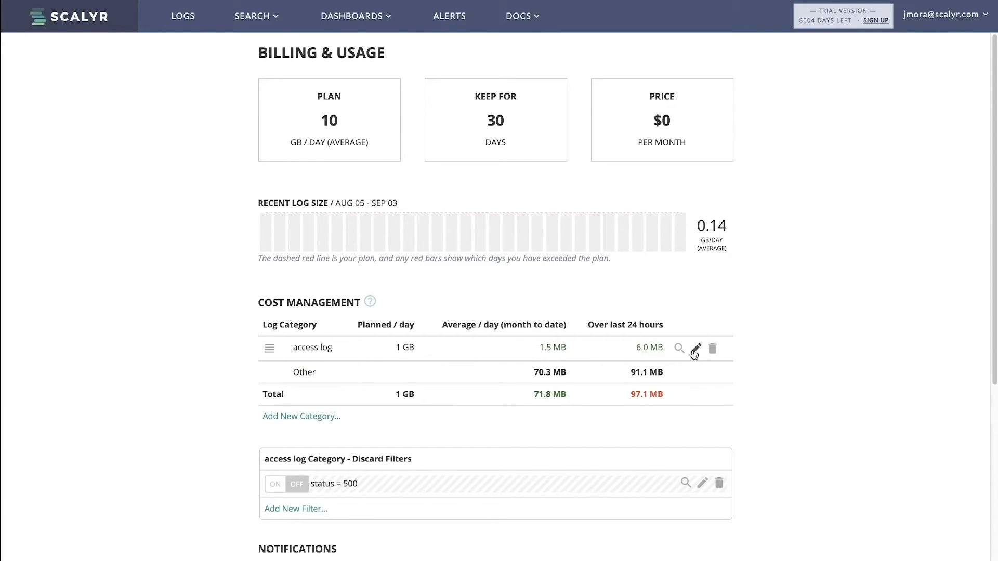
left_click(695, 350)
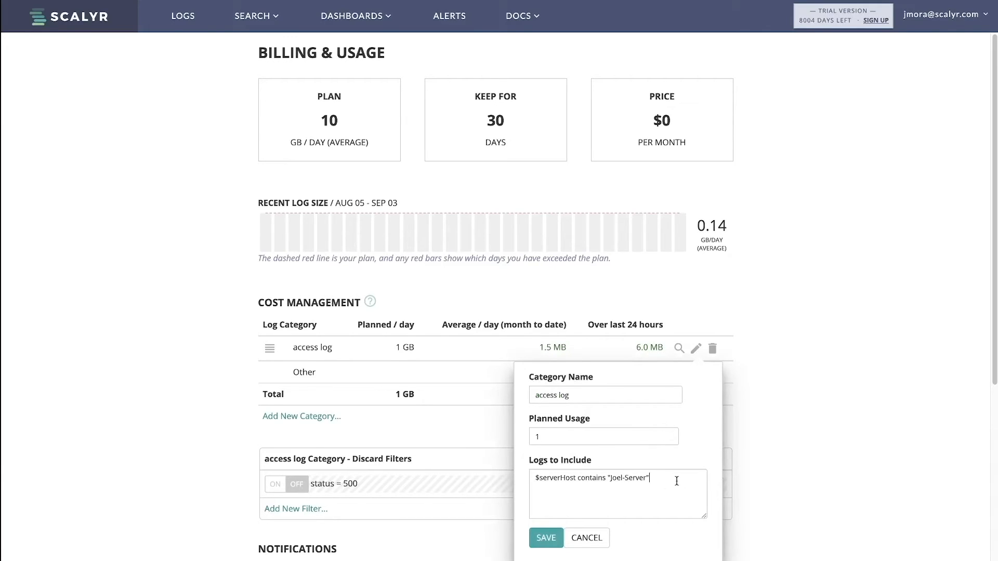
left_click(618, 494)
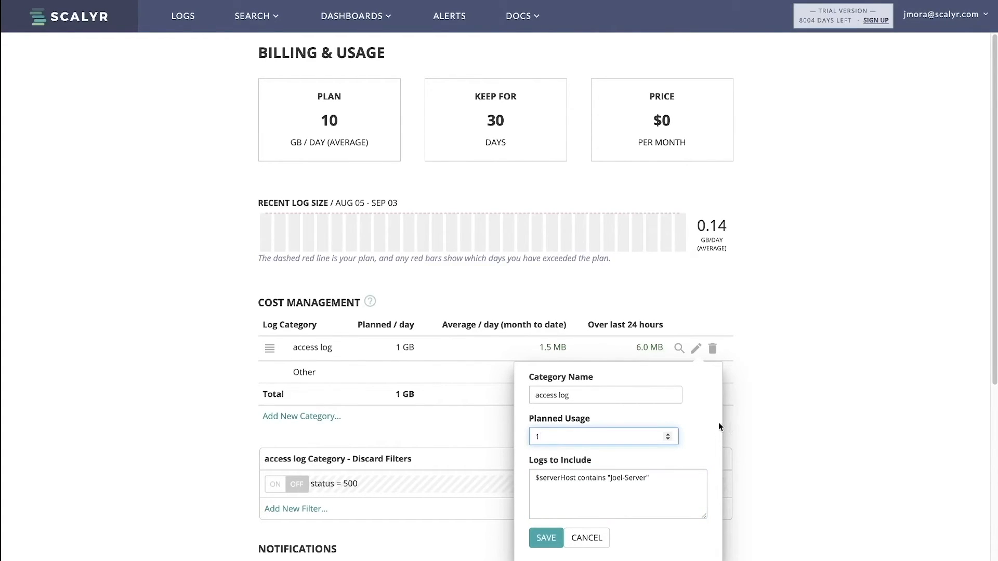
left_click(587, 553)
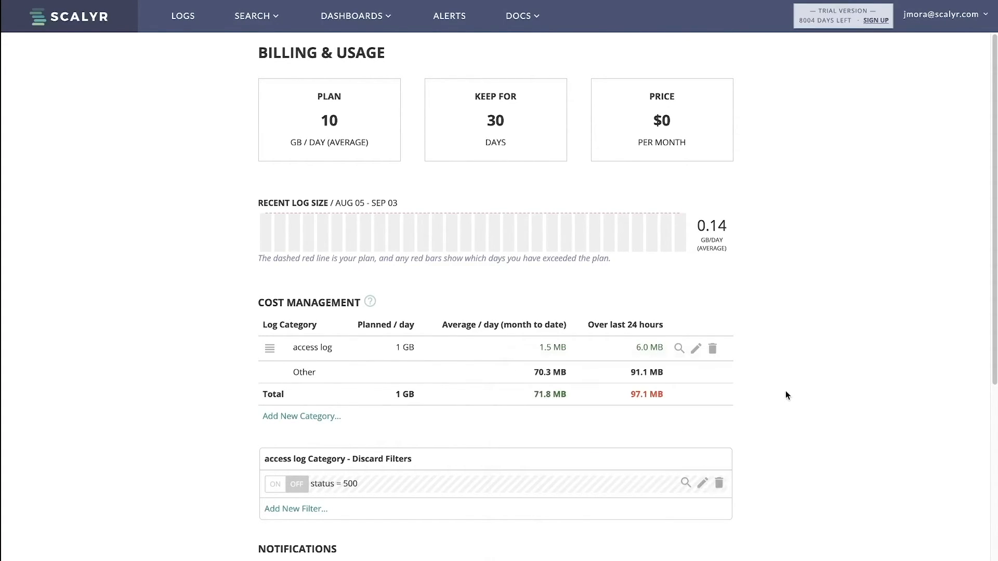
Start adding a new discard filter to the access log category, then cancel it
scroll("down", 3)
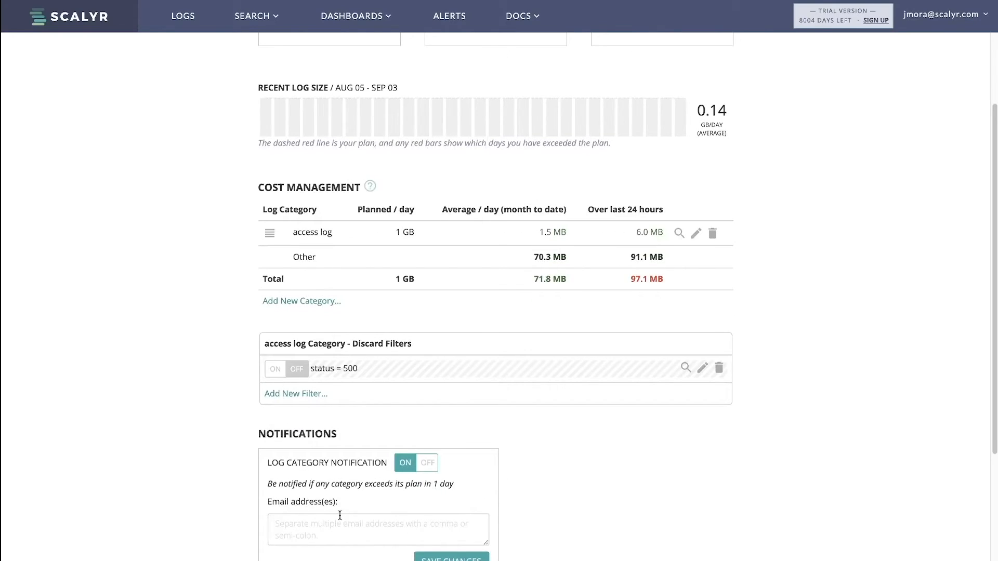
mouse_move(296, 499)
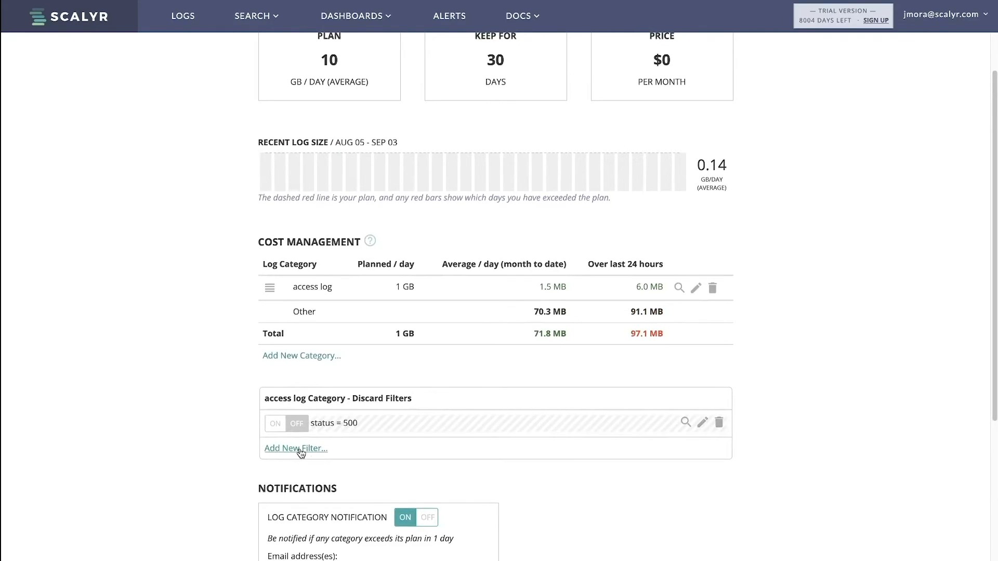
left_click(296, 448)
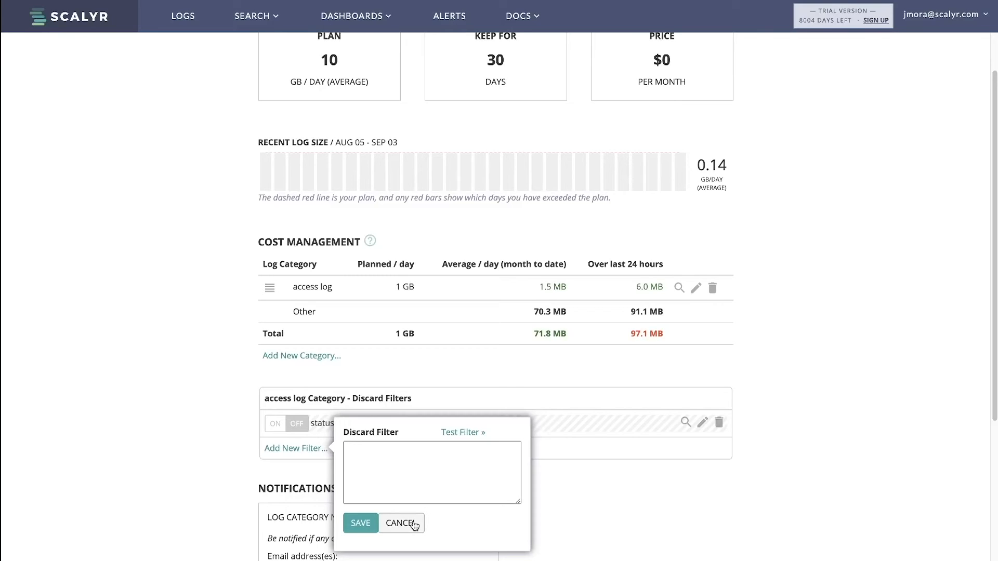
left_click(401, 523)
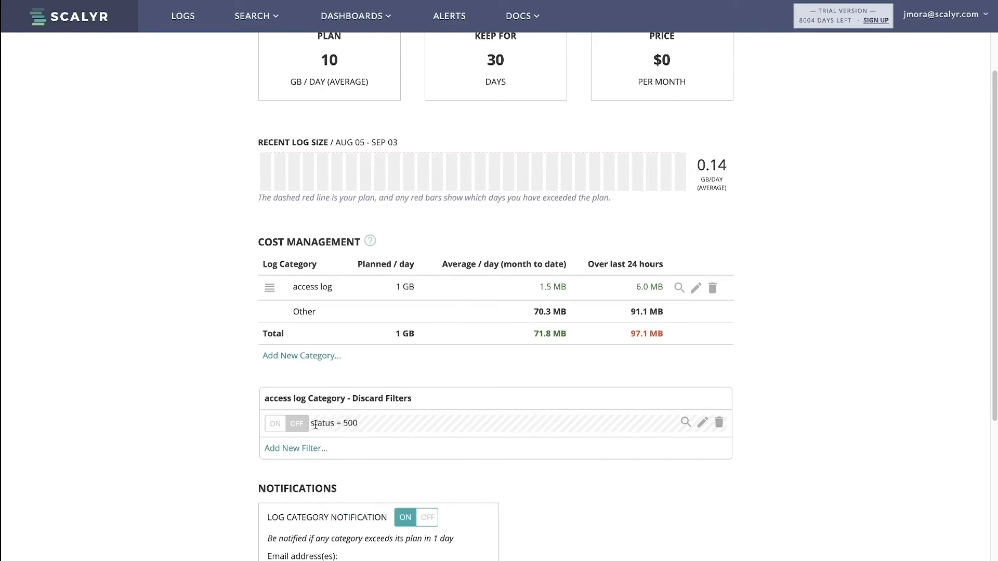
Switch on the existing status = 500 discard filter
double_click(332, 424)
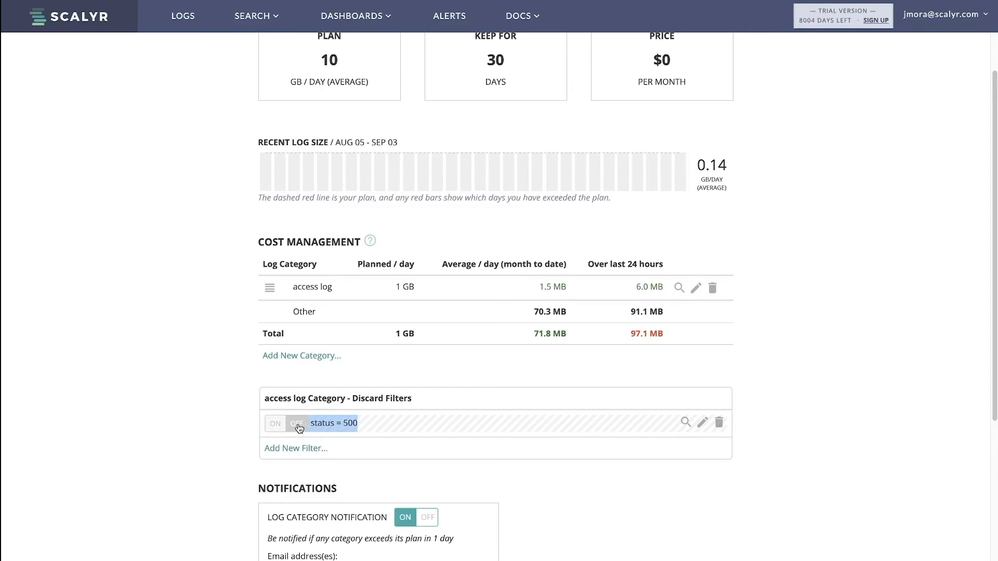
left_click(297, 424)
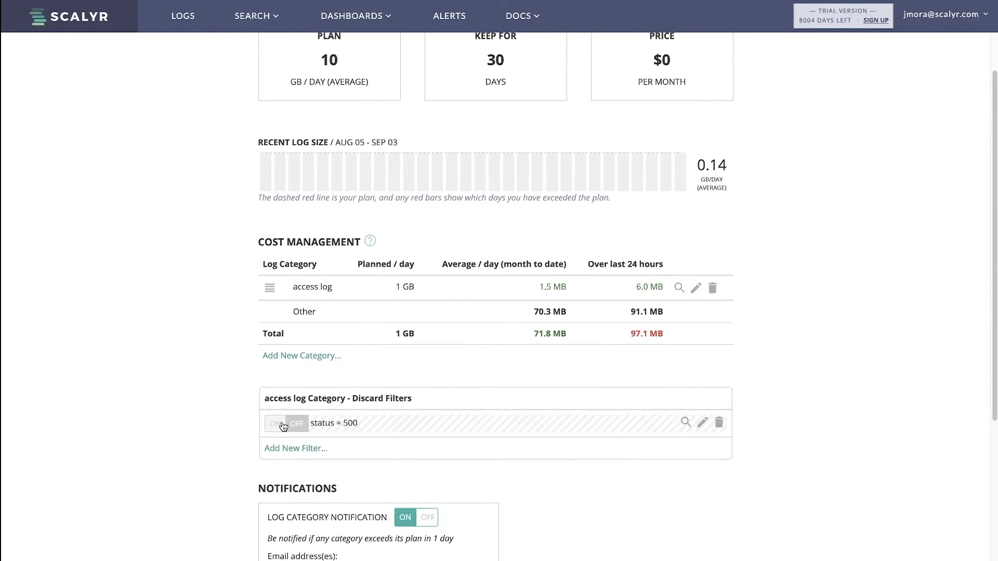
left_click(276, 424)
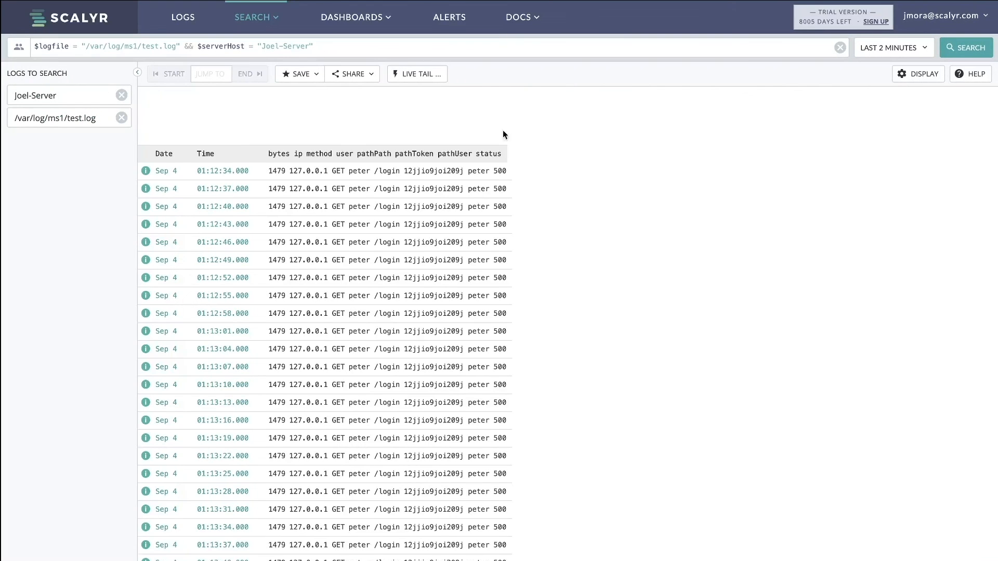
Rerun the test.log search for the last 2 minutes, showing 30 matching 500-status login events
left_click(966, 48)
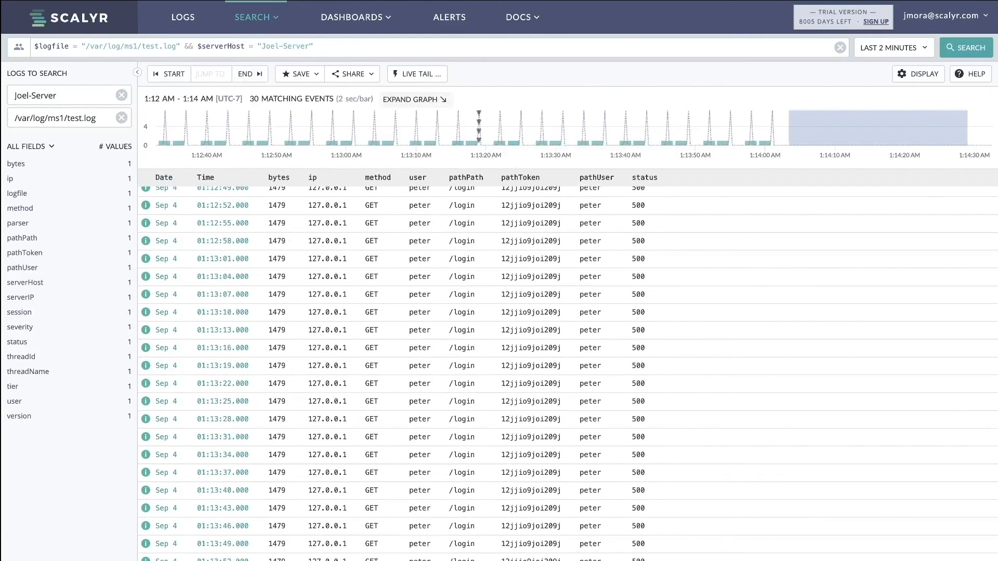